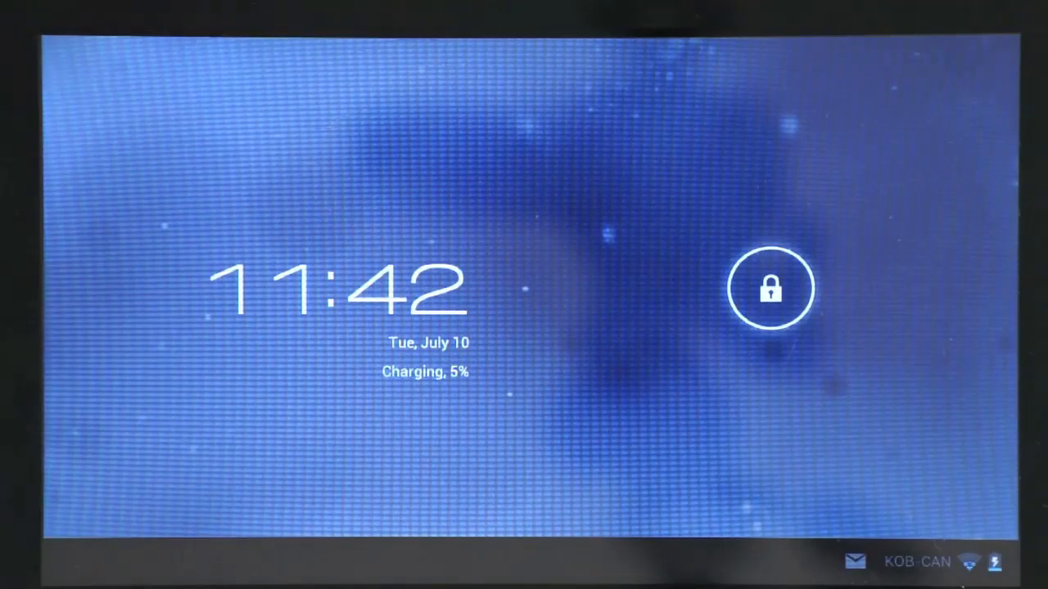
Slide the lock-screen padlock to unlock the tablet onto the blank home screen.
click(770, 288)
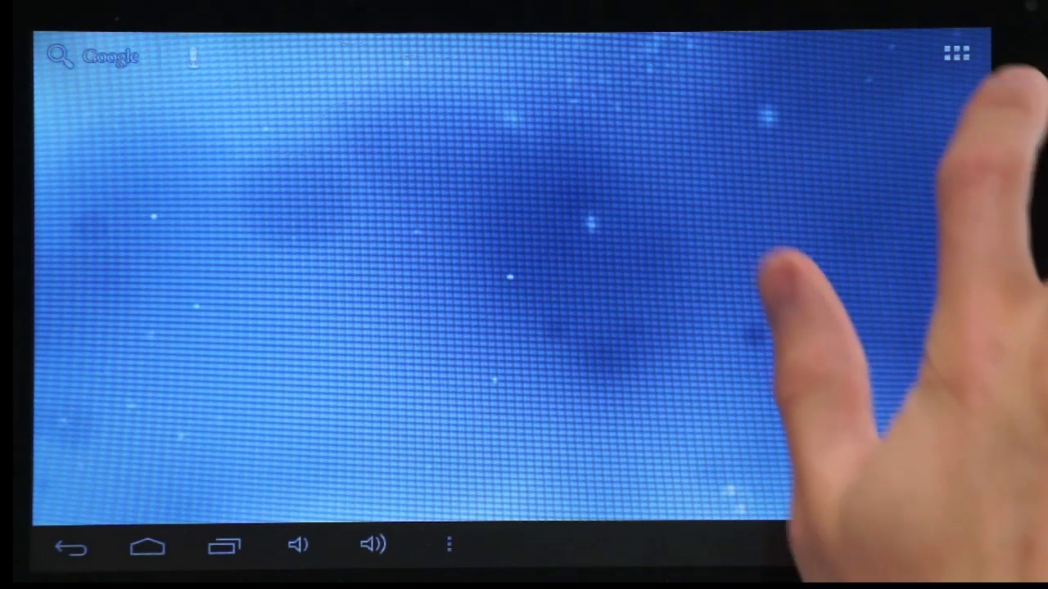
Open Settings from the app drawer and switch Wi-Fi on.
click(956, 52)
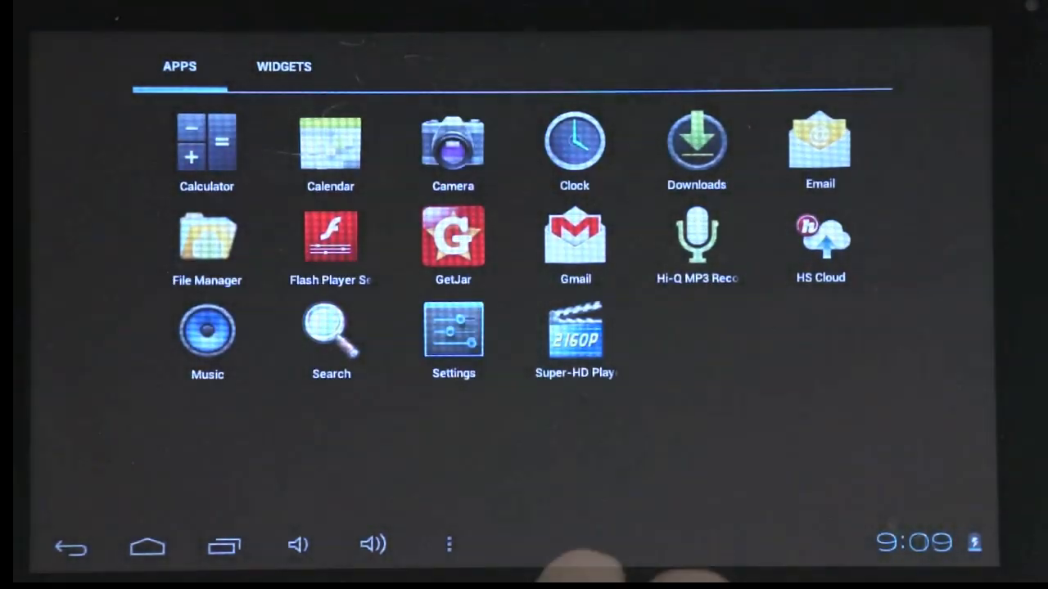
click(454, 331)
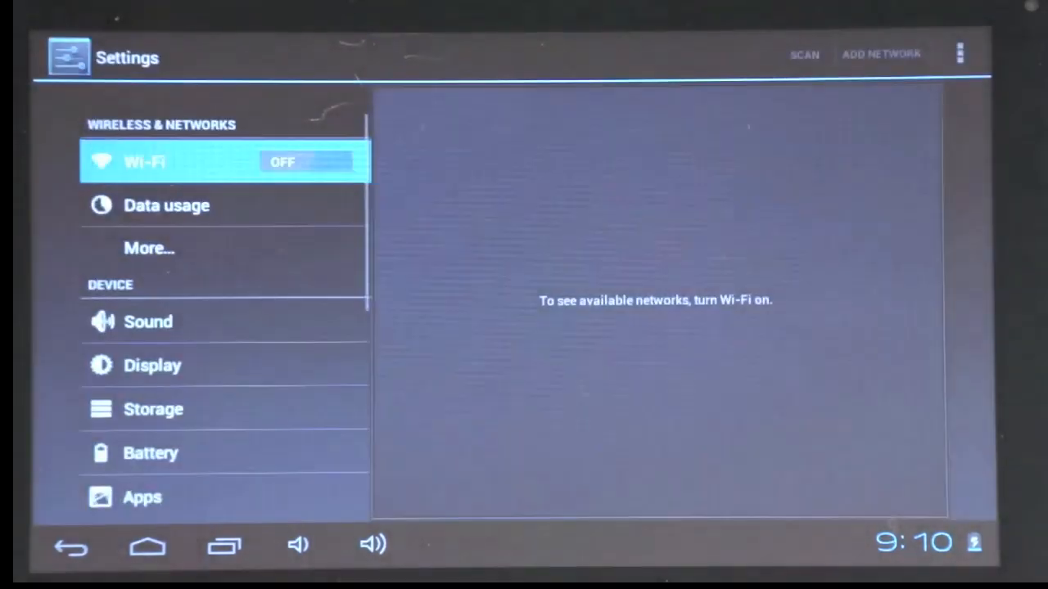
click(307, 161)
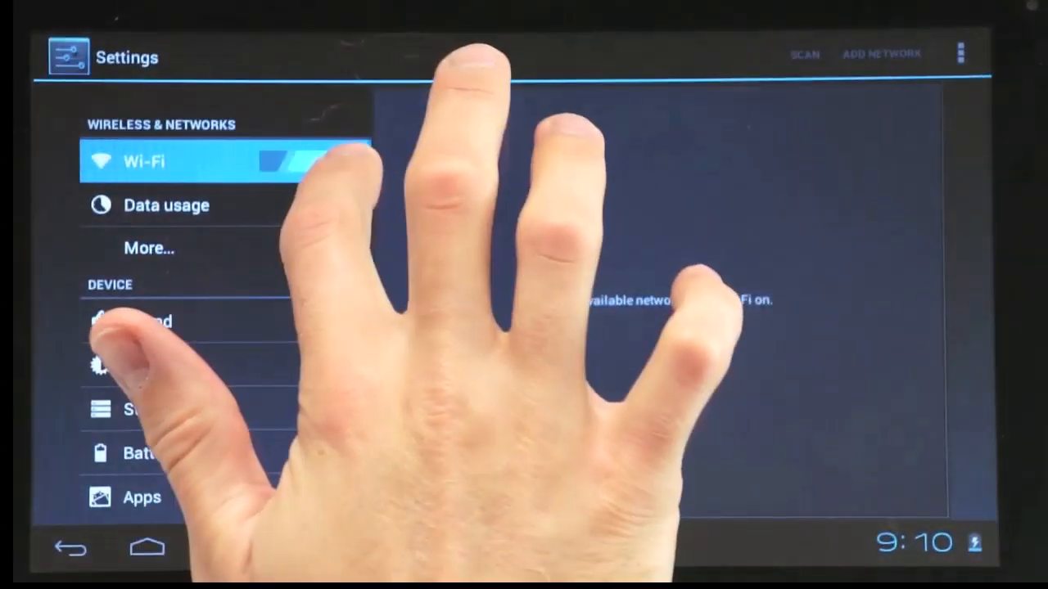
click(295, 161)
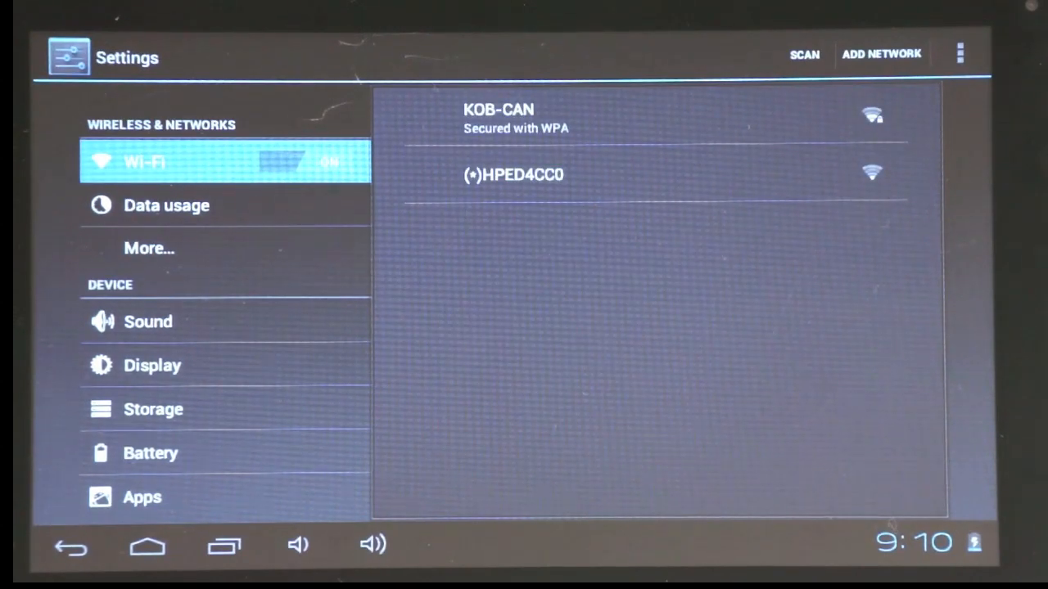
Join the secured KOB-CAN network by entering its password and connecting.
click(498, 117)
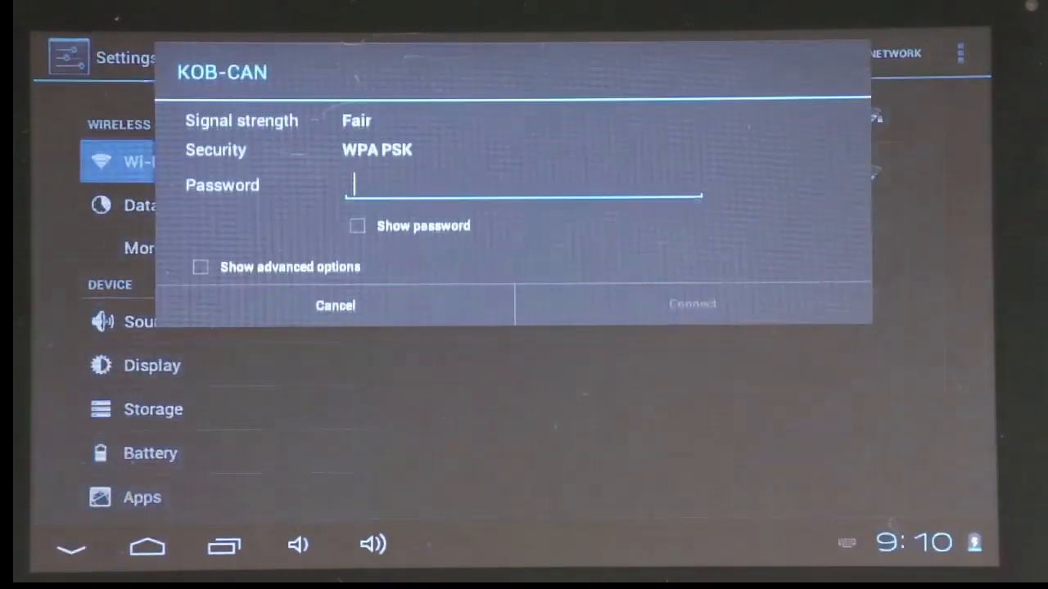
click(524, 184)
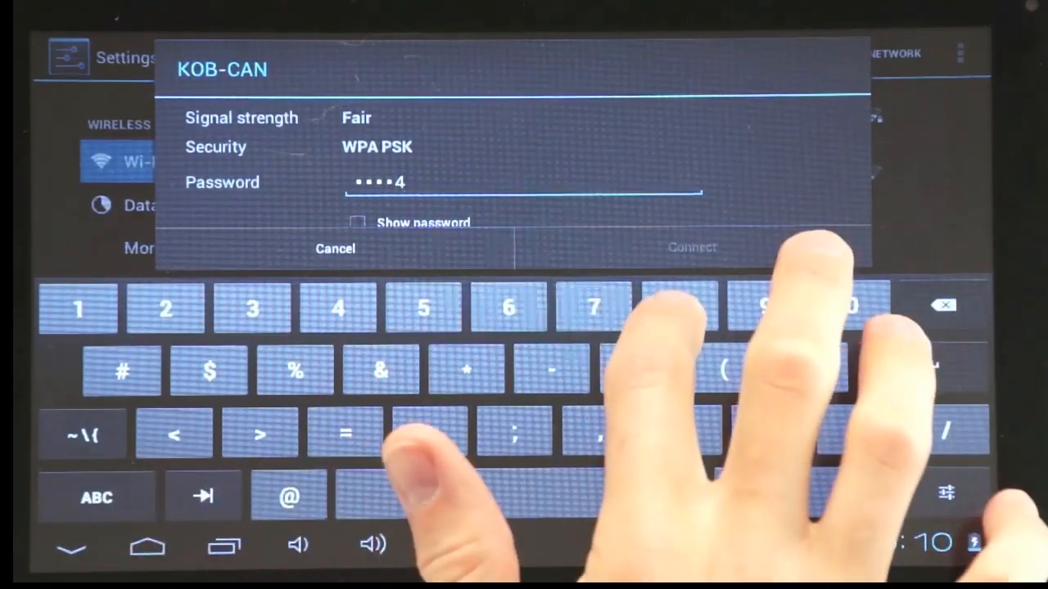
click(679, 307)
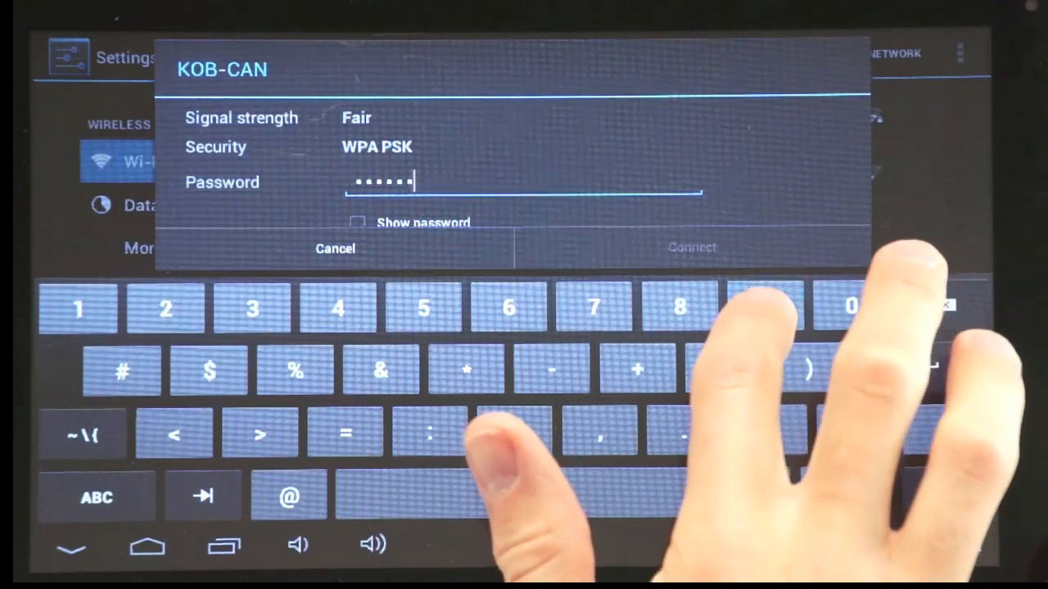
text(9)
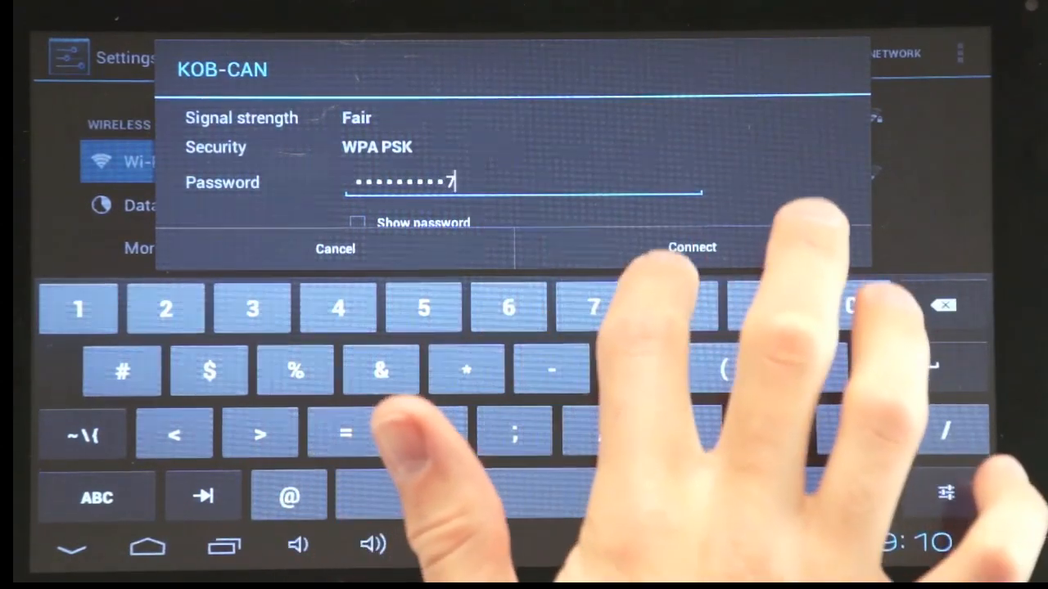
click(692, 247)
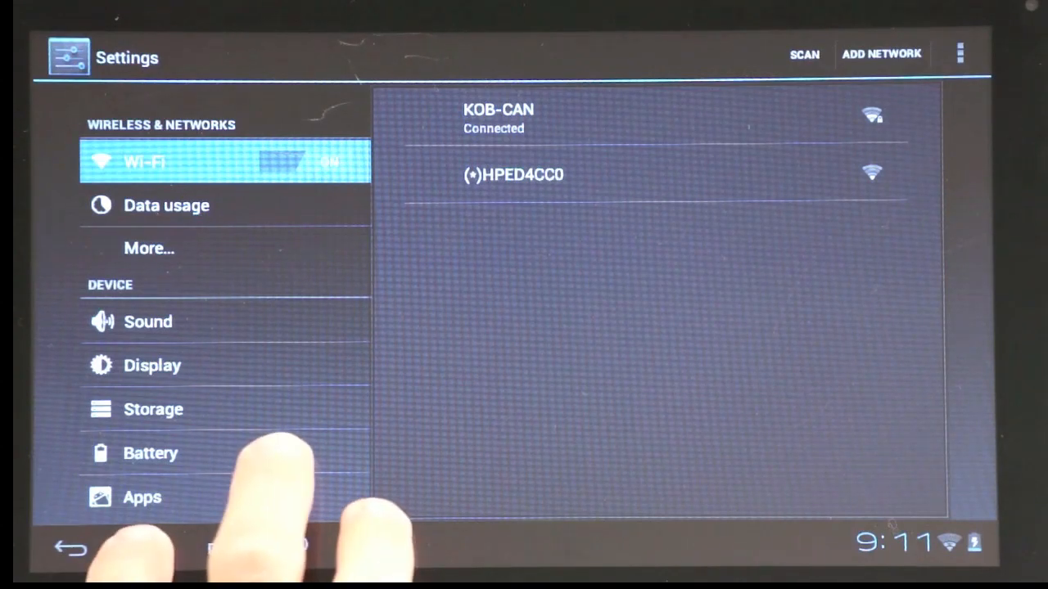
Reopen Settings and set the date to July 10, 2012 under Date & time.
click(70, 547)
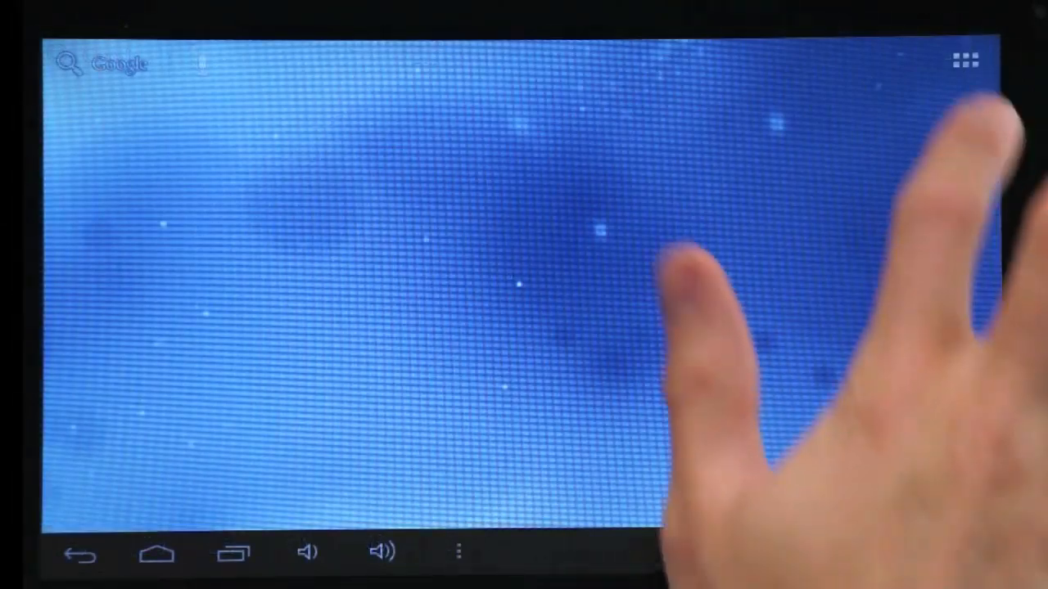
click(965, 60)
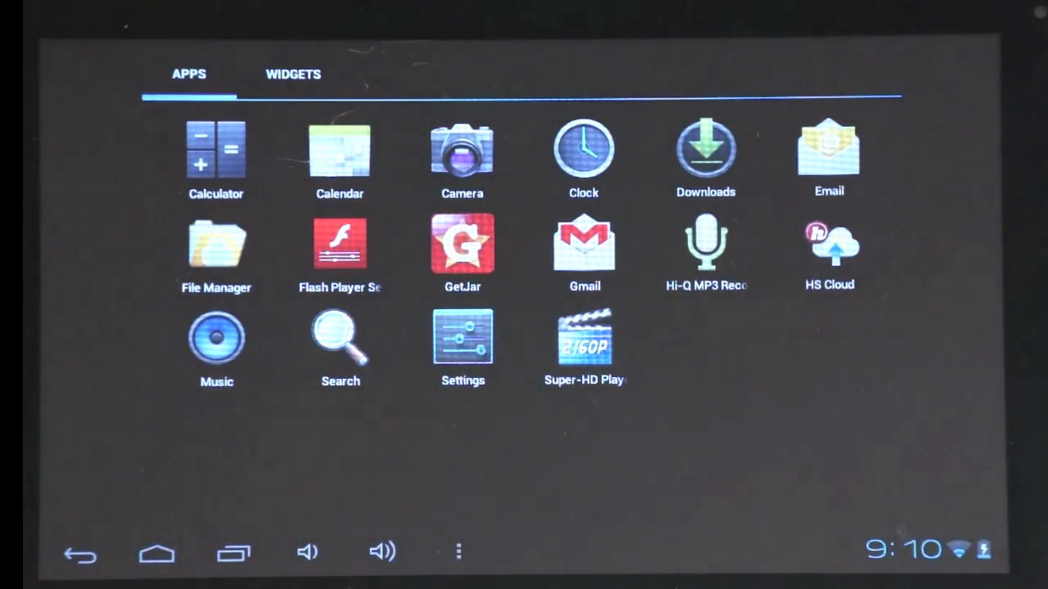
click(463, 338)
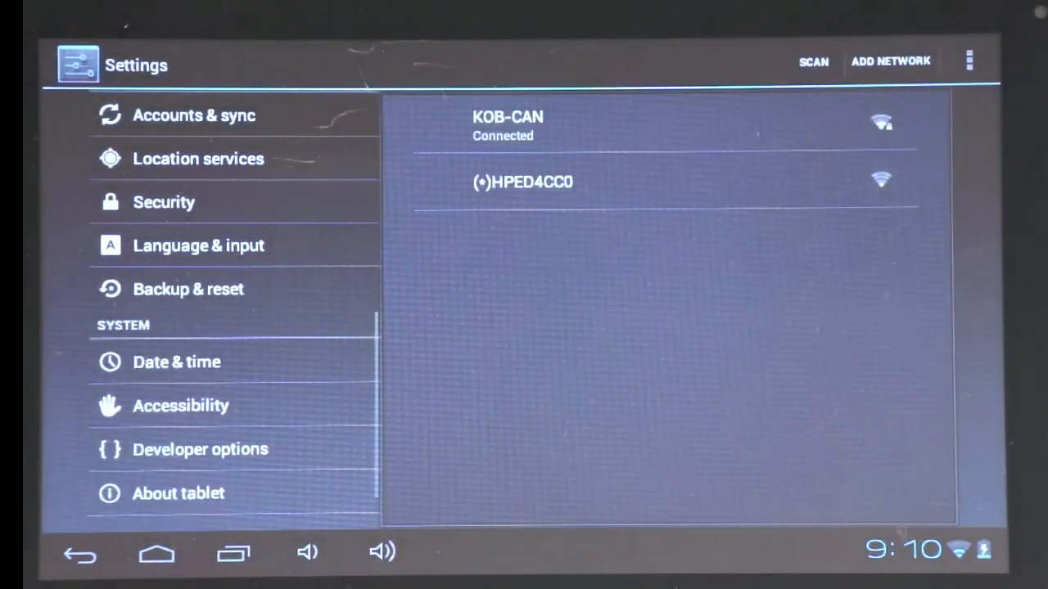
click(177, 362)
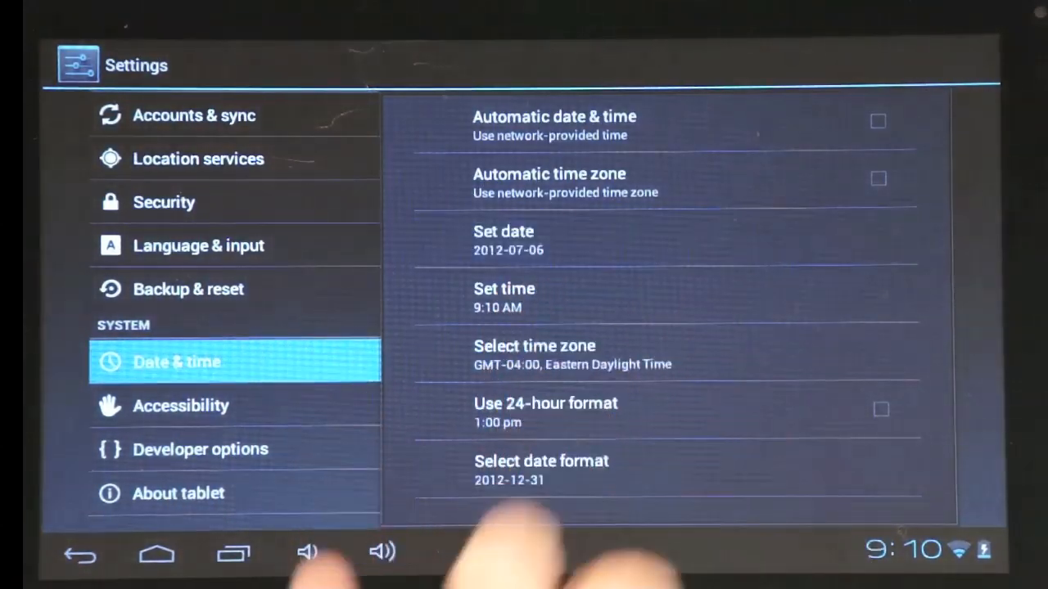
click(503, 240)
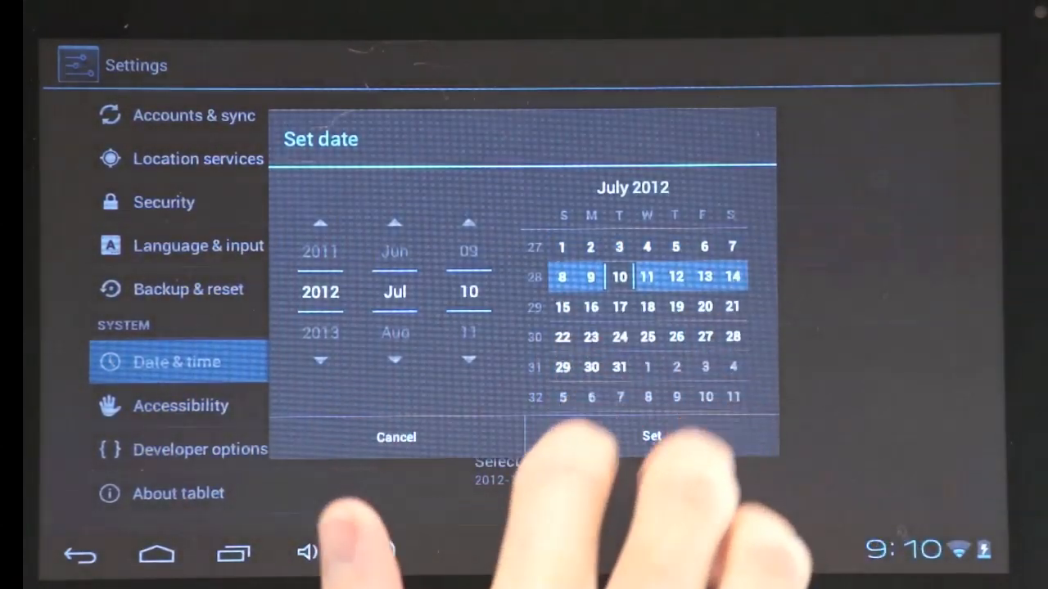
click(651, 436)
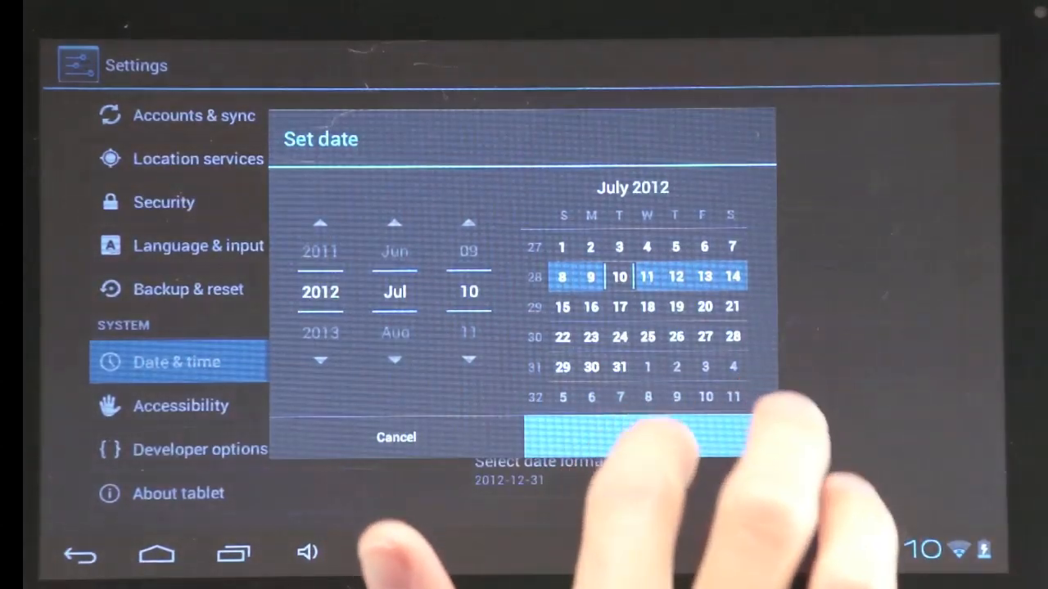
click(632, 435)
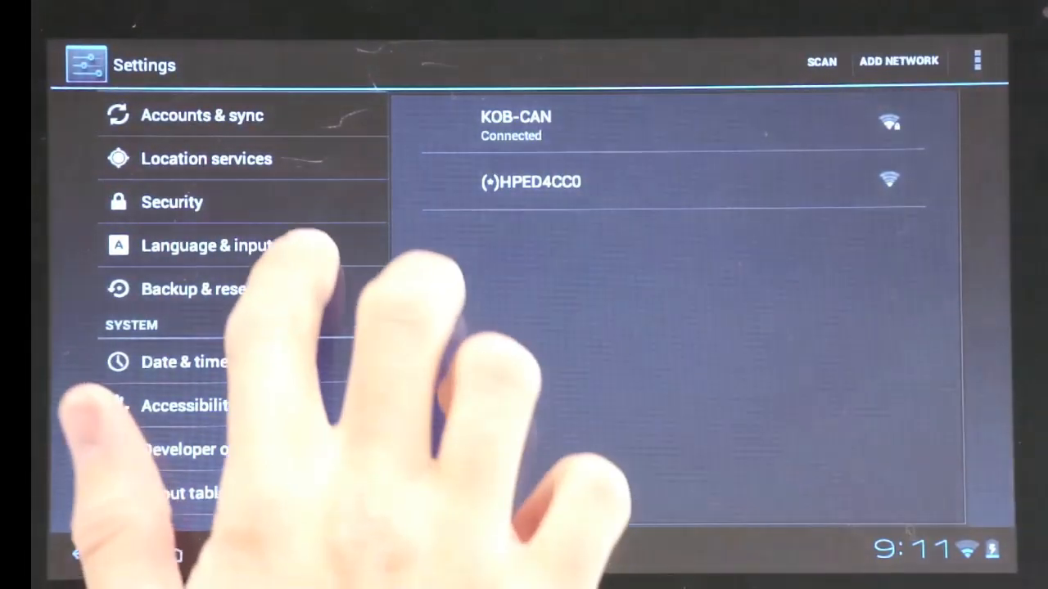
Pick English (Canada) under Language & input, then go to the home screen.
click(206, 245)
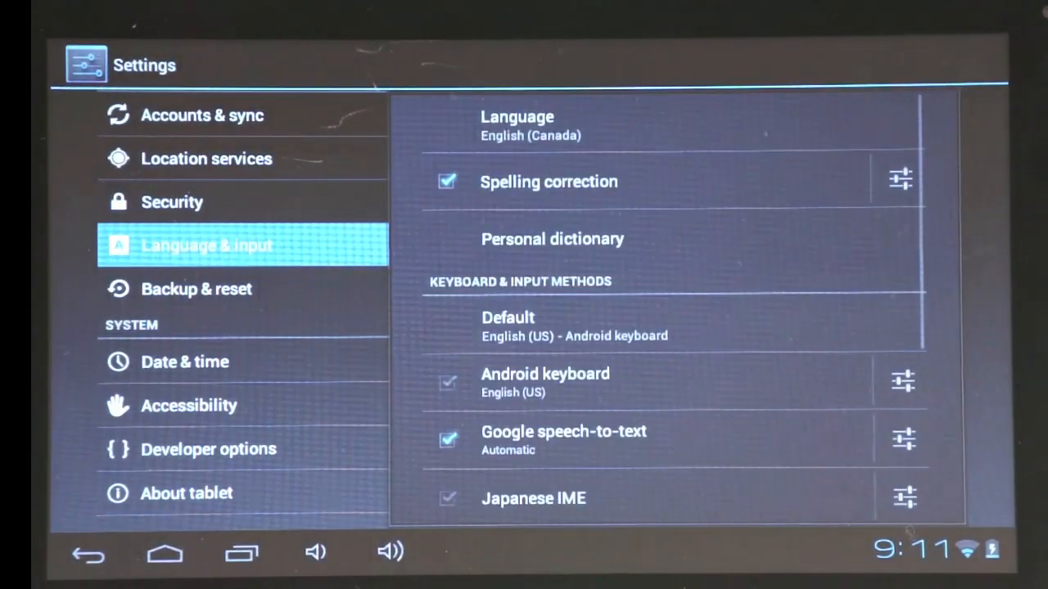
click(517, 125)
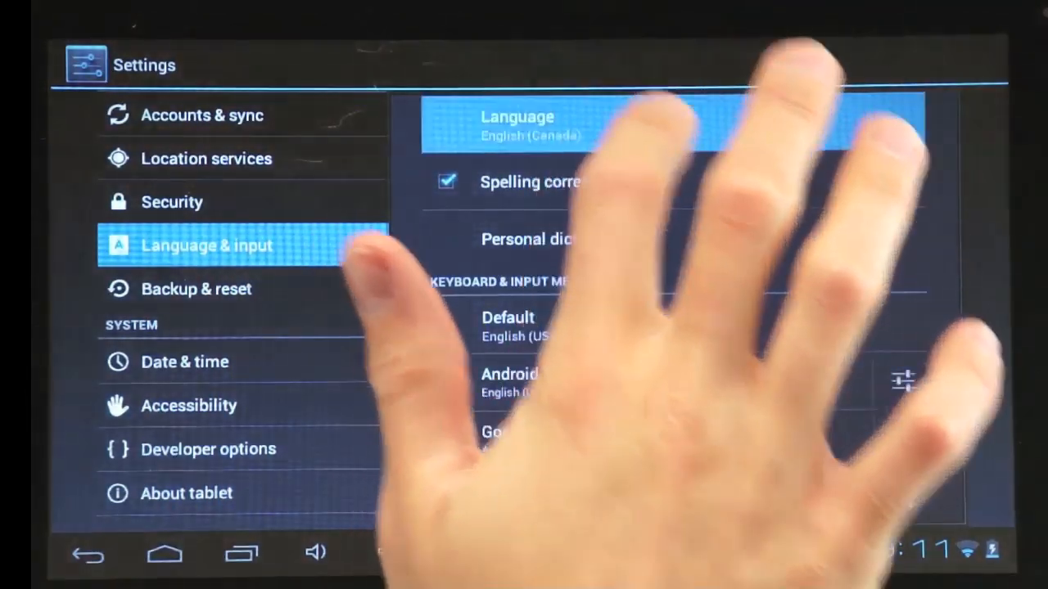
click(516, 127)
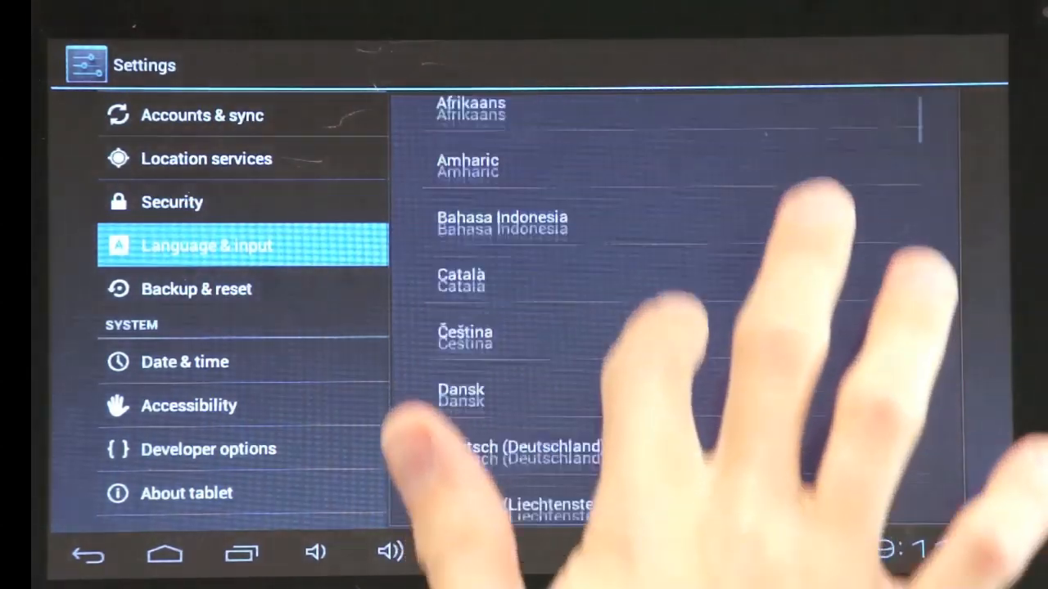
scroll(down, 3)
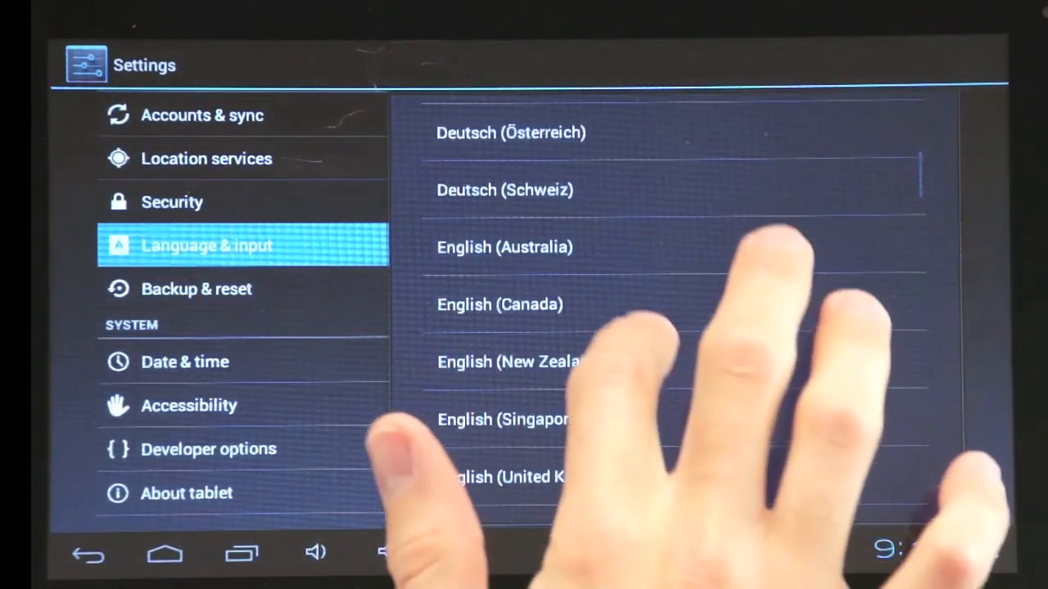
click(500, 304)
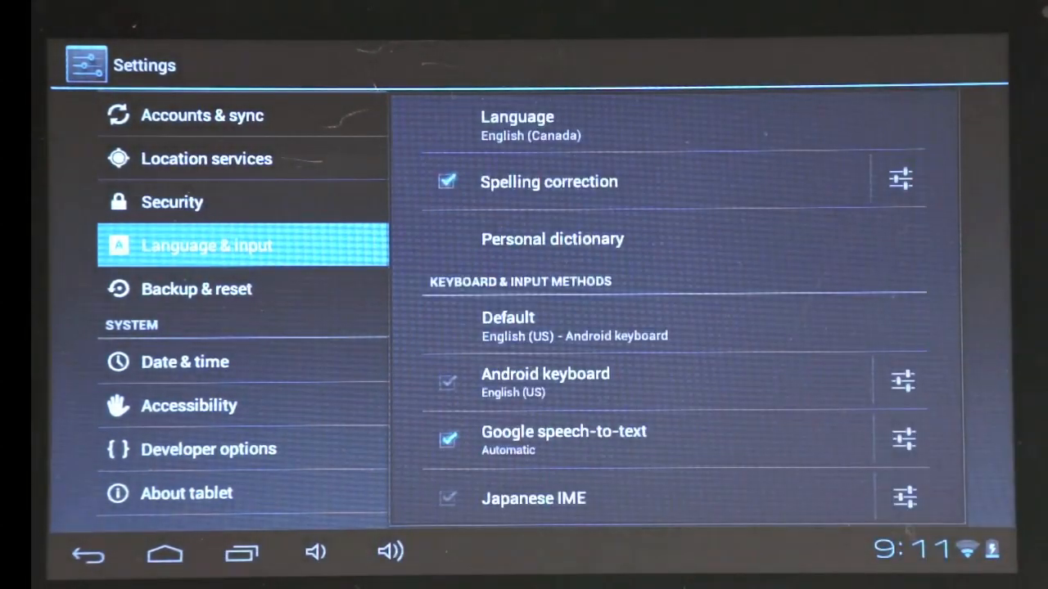
click(163, 553)
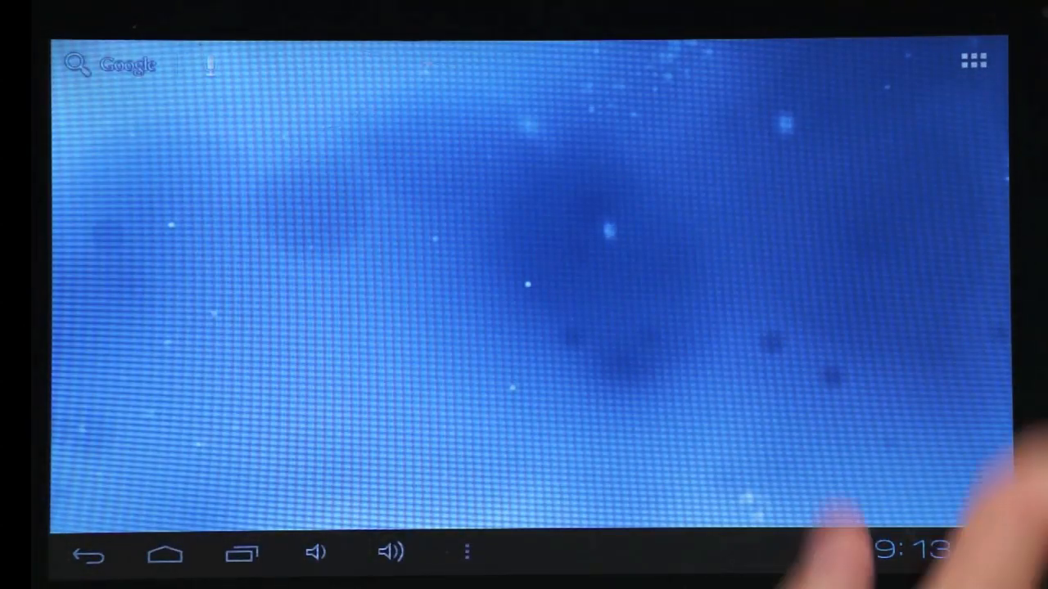
Launch GetJar from the app drawer and download the free Angry Birds game.
click(973, 60)
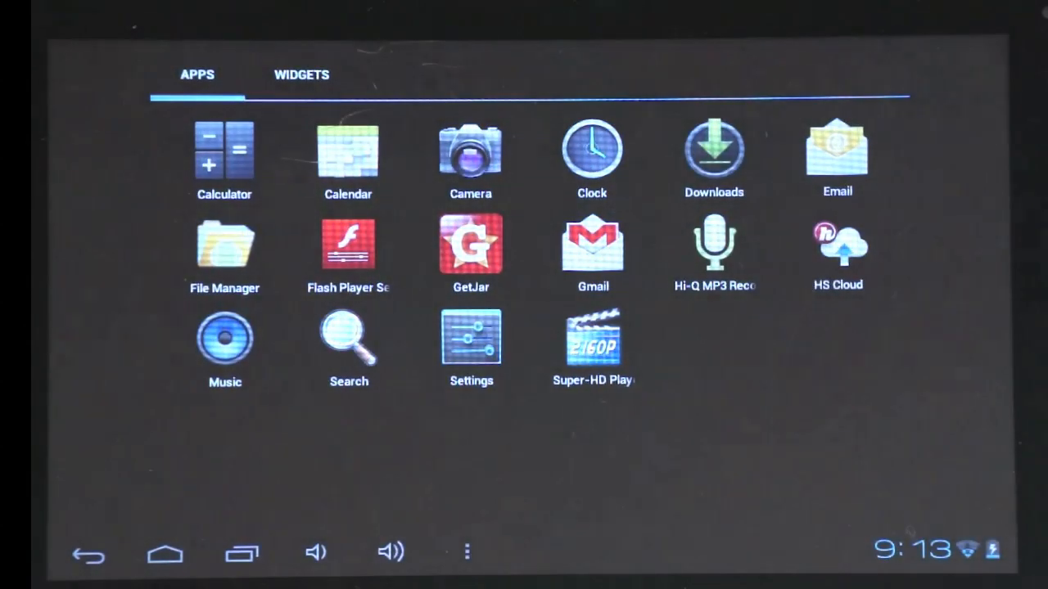
click(471, 246)
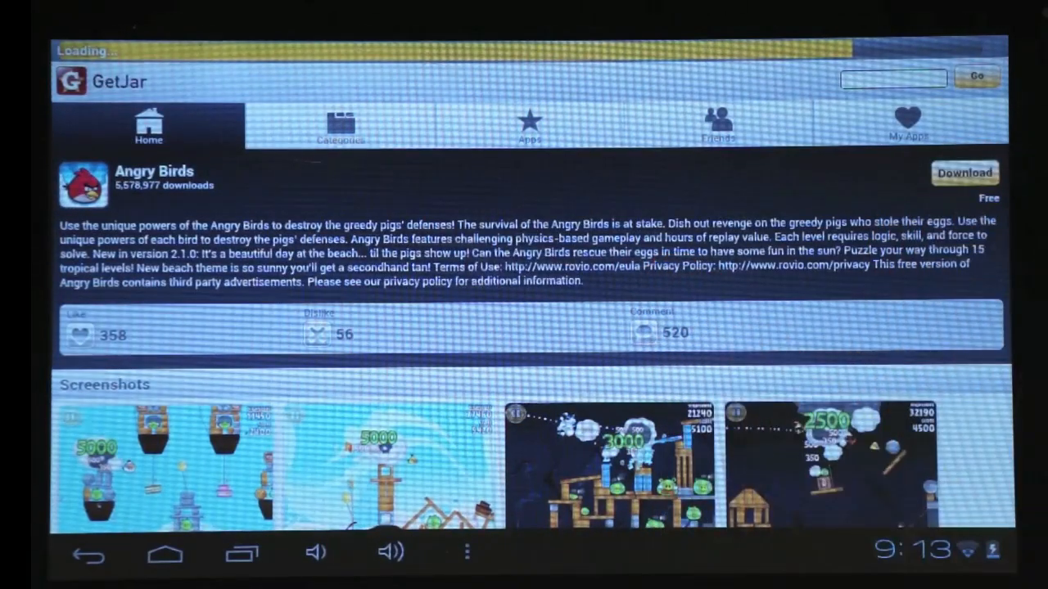
click(964, 172)
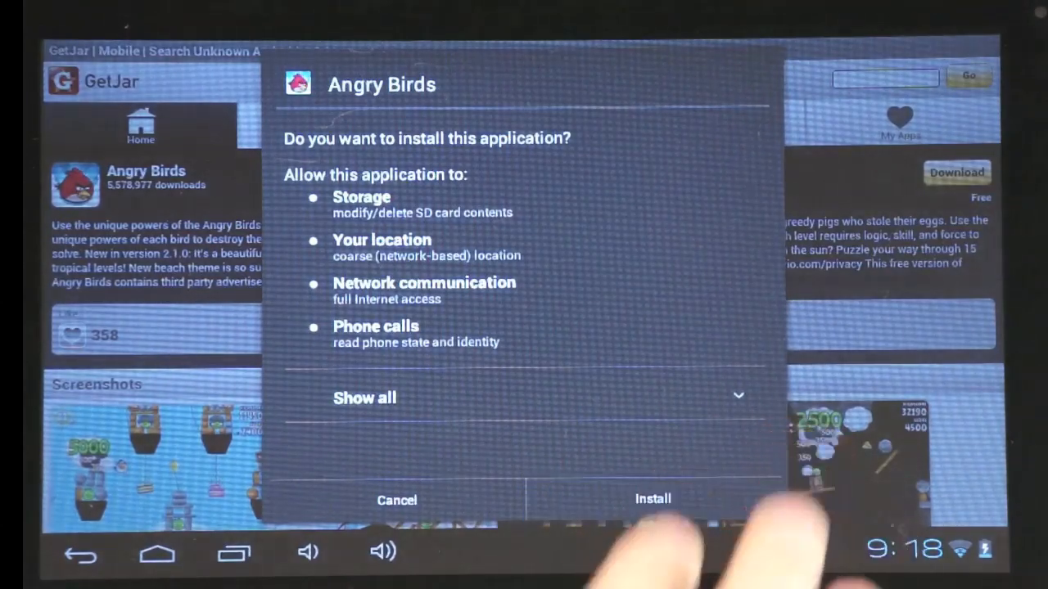
Confirm the Angry Birds install, then dismiss the installed confirmation.
click(653, 499)
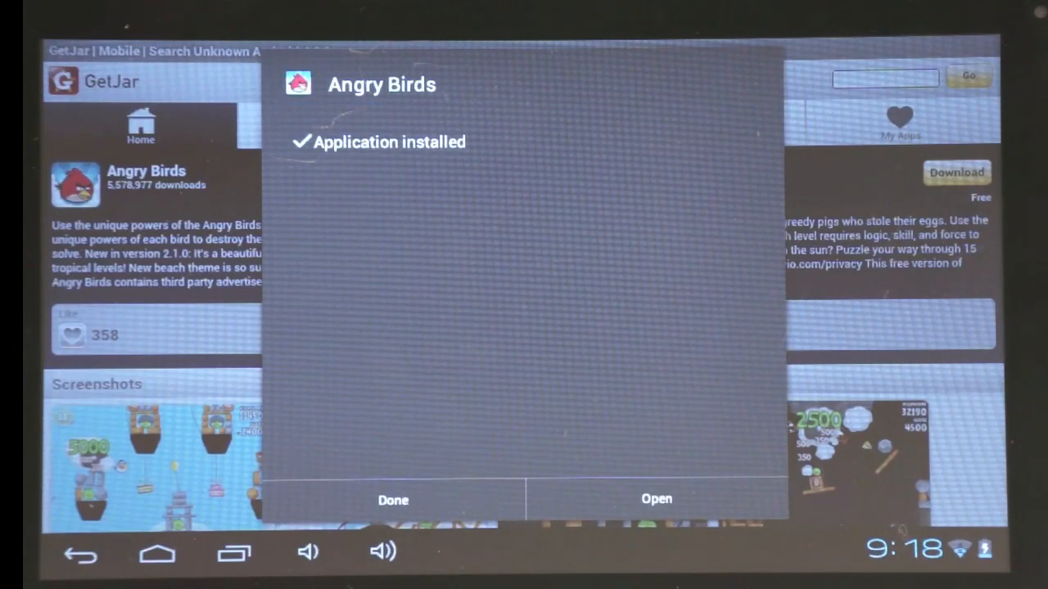
click(393, 499)
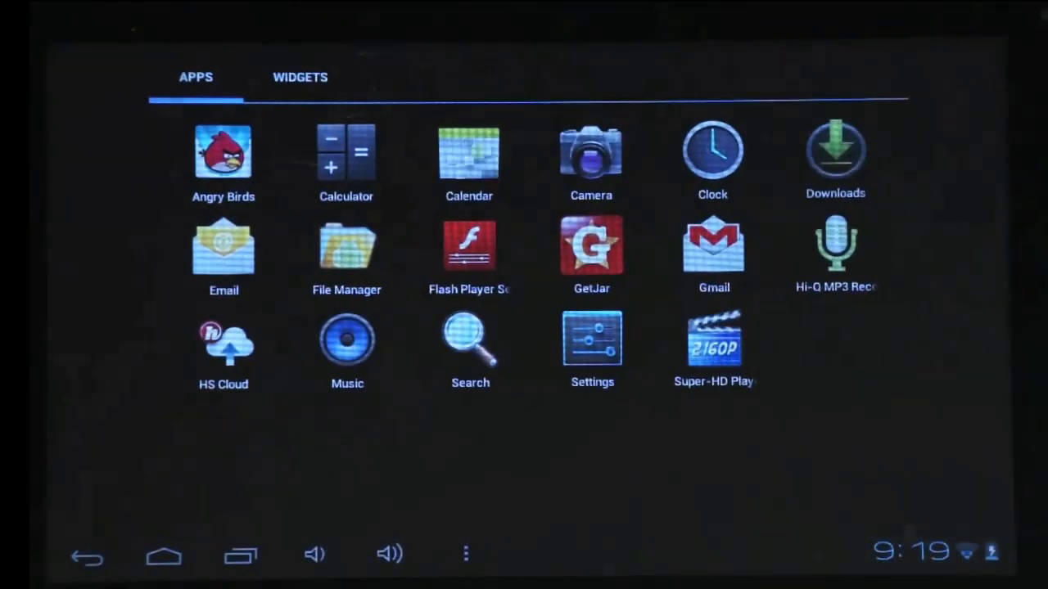
Open Clock, view the two switched-off alarms, then dismiss them and show the app list.
click(711, 151)
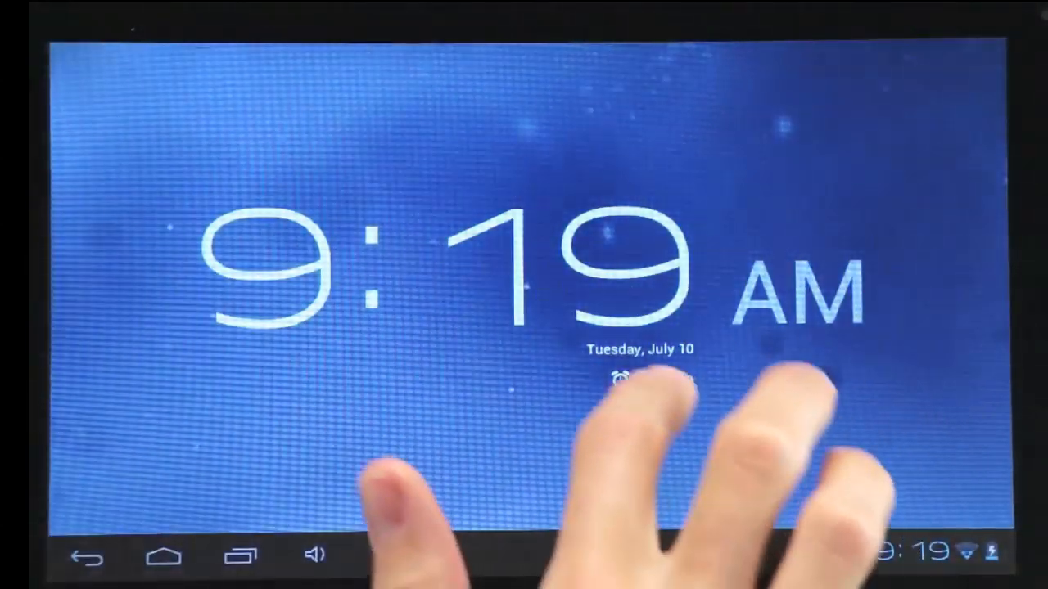
click(619, 380)
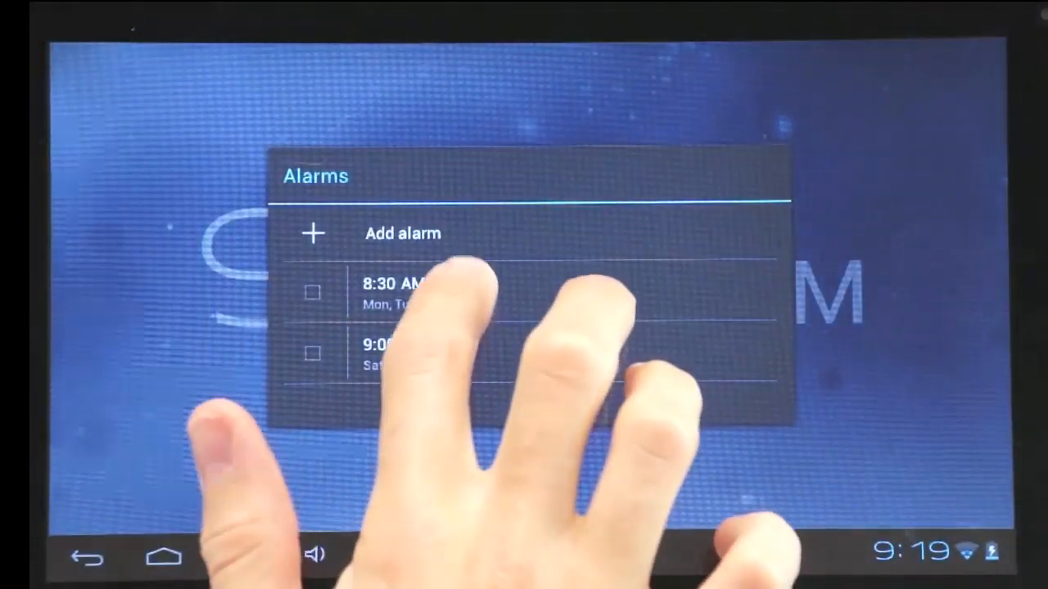
click(393, 294)
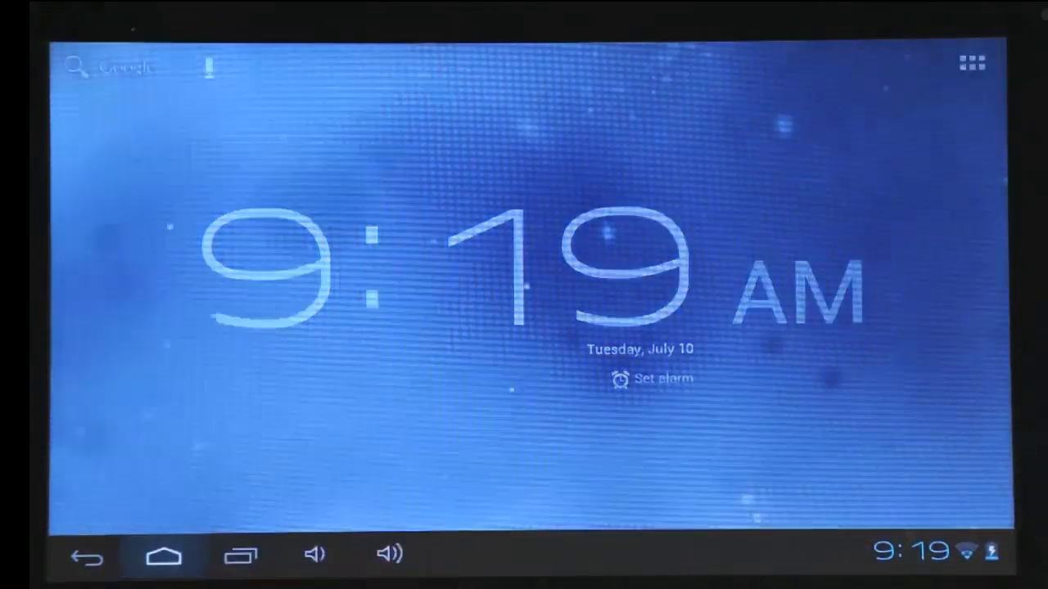
click(971, 63)
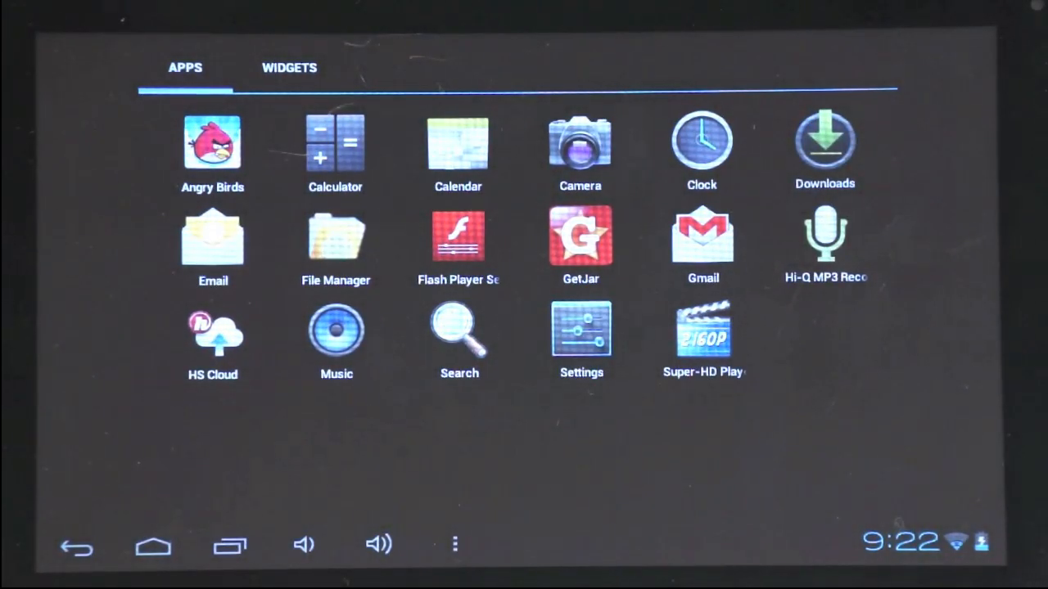
click(212, 237)
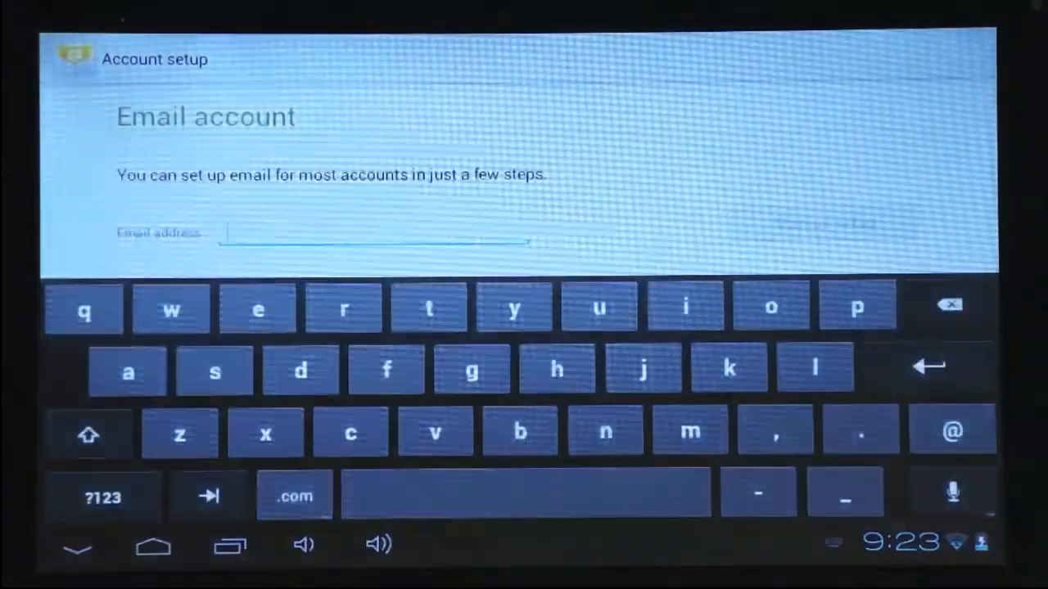
click(689, 432)
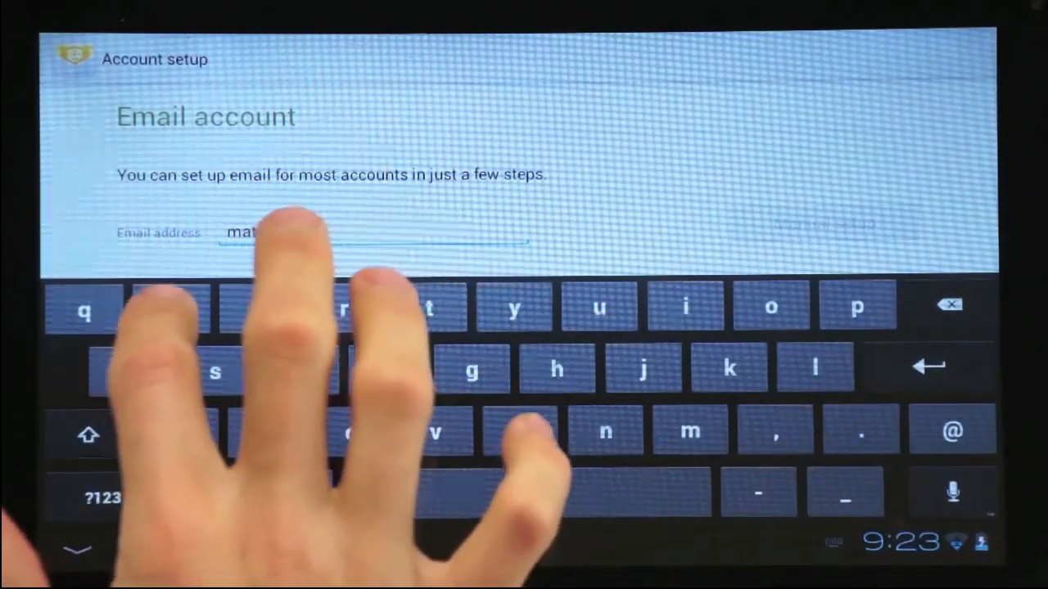
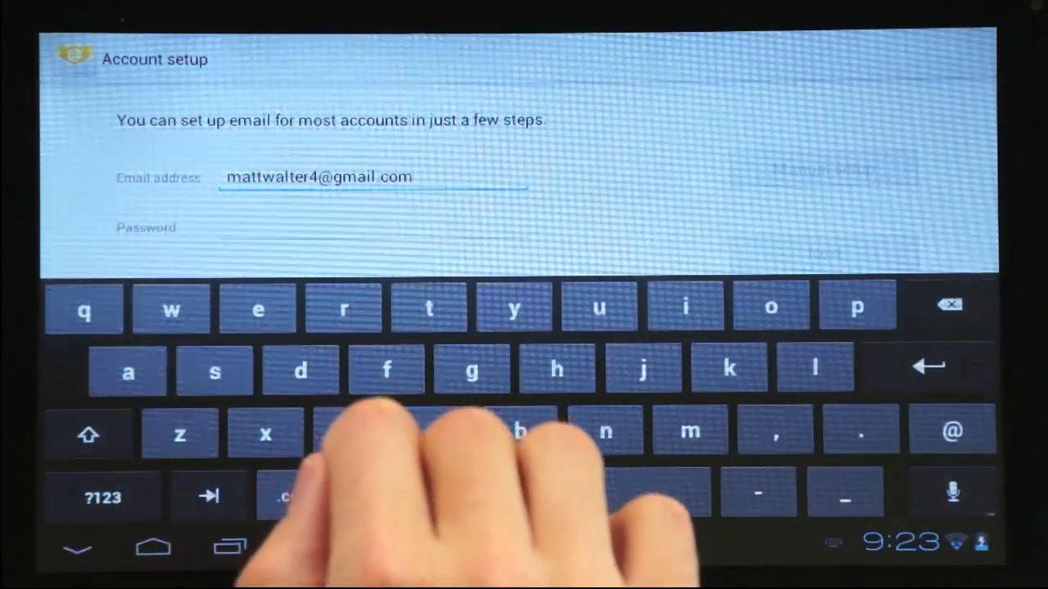
click(368, 228)
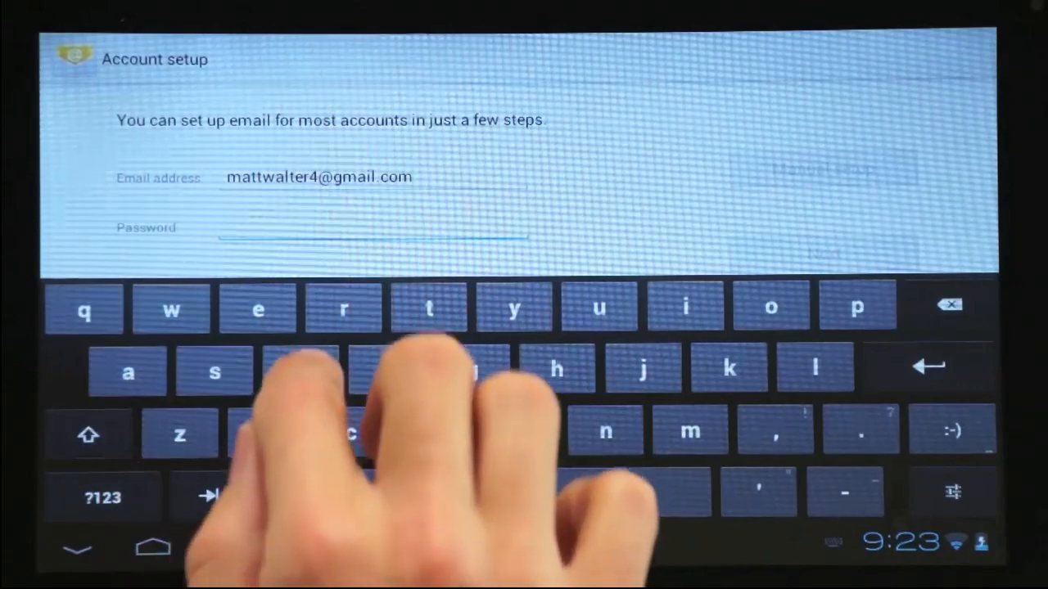
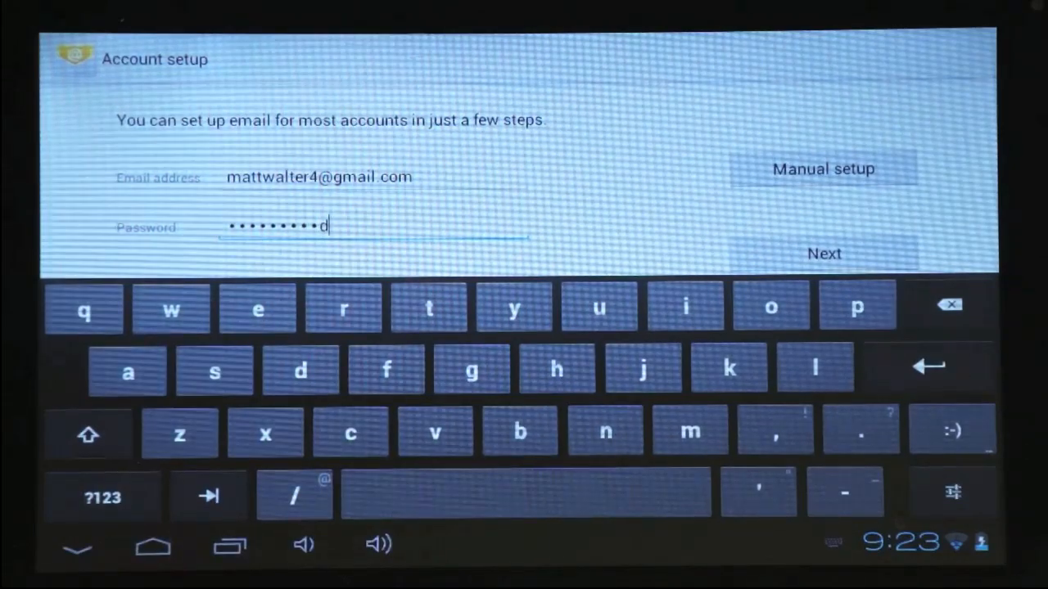
click(823, 254)
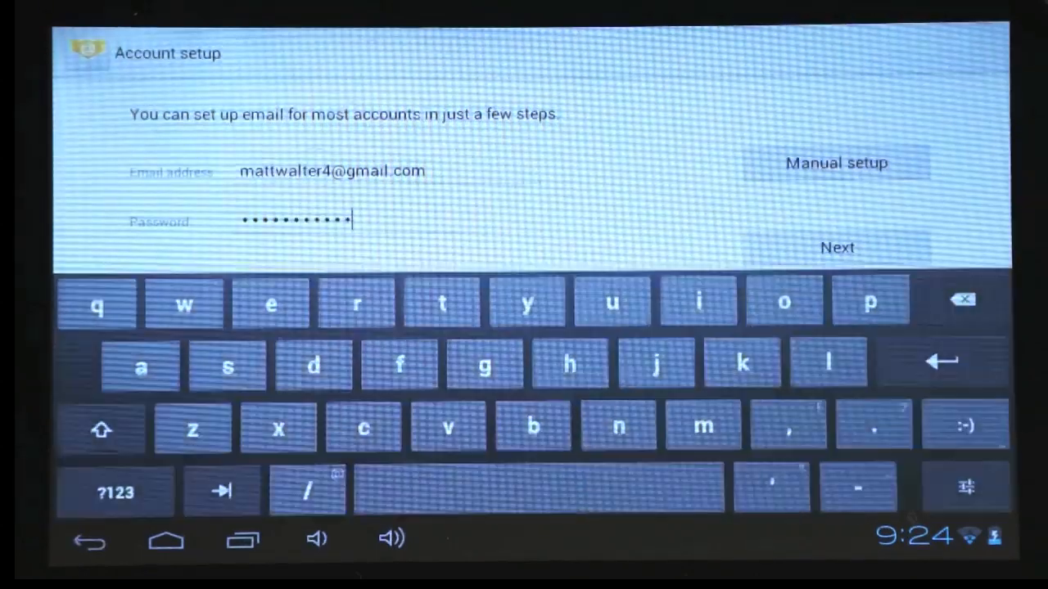
click(835, 247)
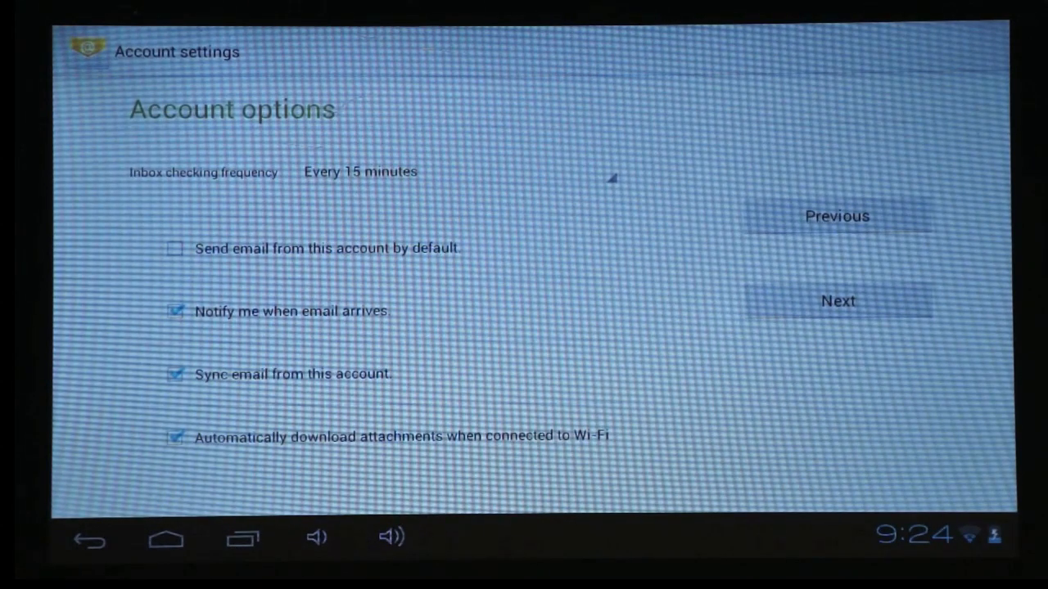
Accept the default account options and type the display name 'Matt'.
click(837, 300)
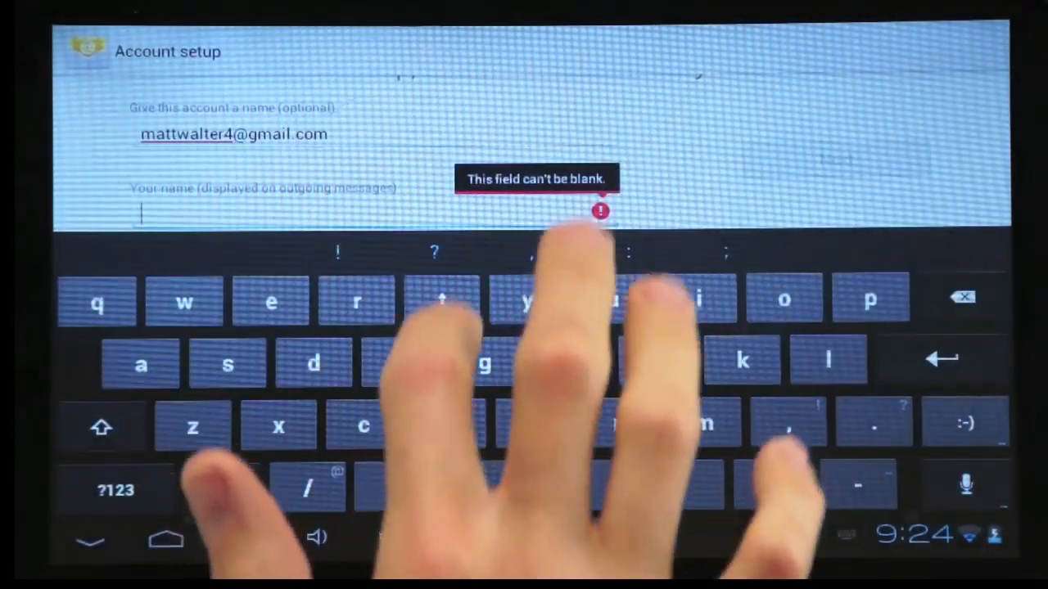
text(Ma)
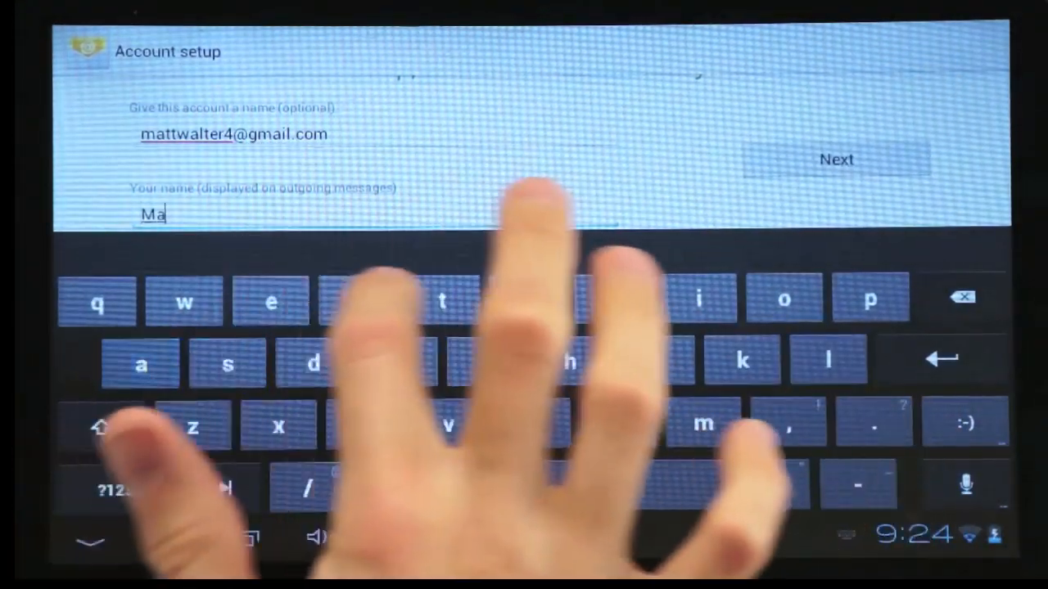
text(tt)
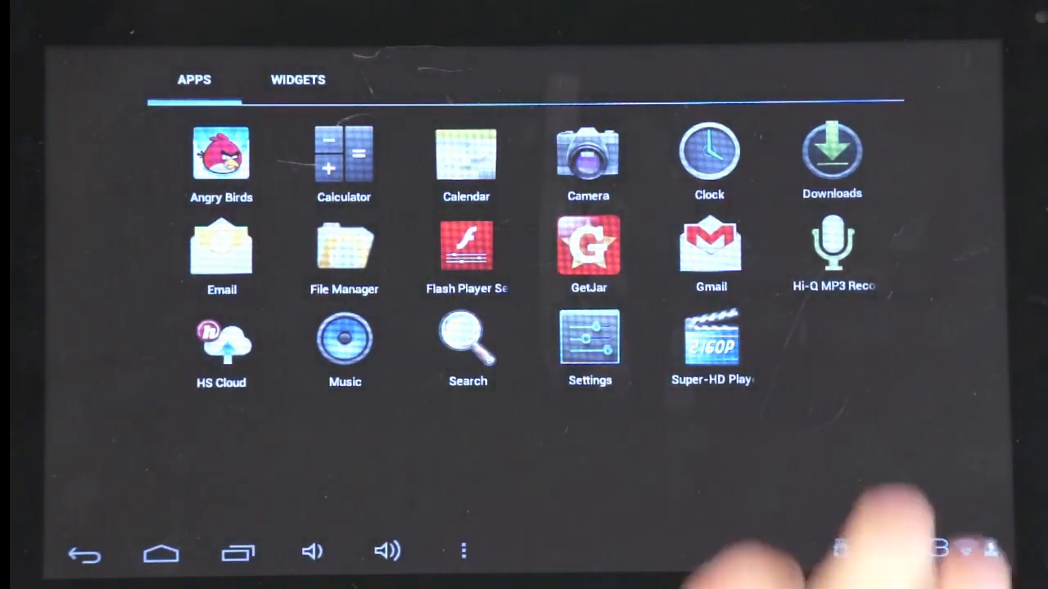
Open Super-HD Player and play the Big Buck Bunny 1080p clip.
click(710, 343)
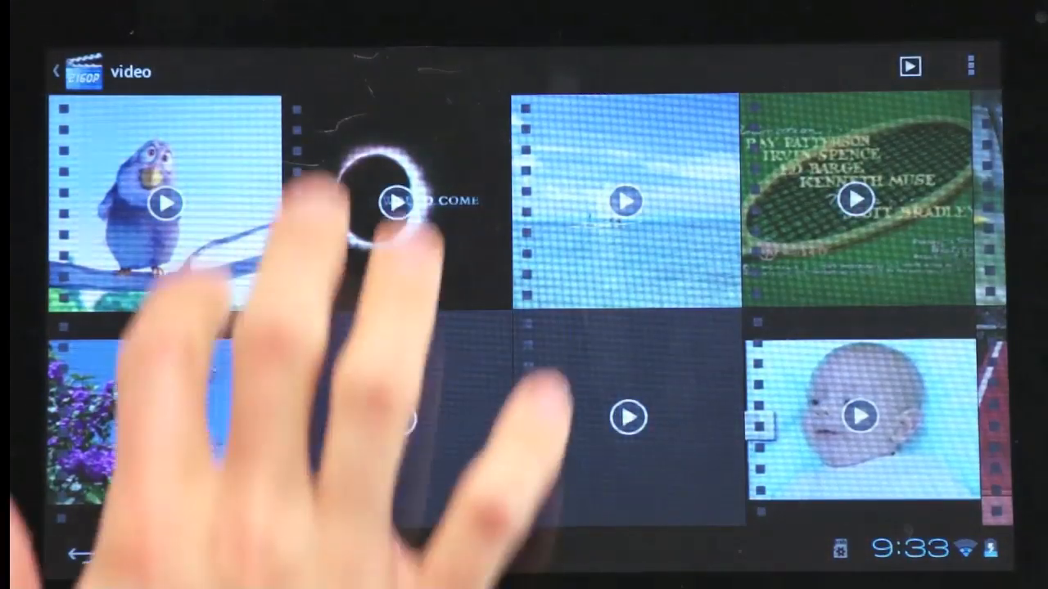
click(397, 203)
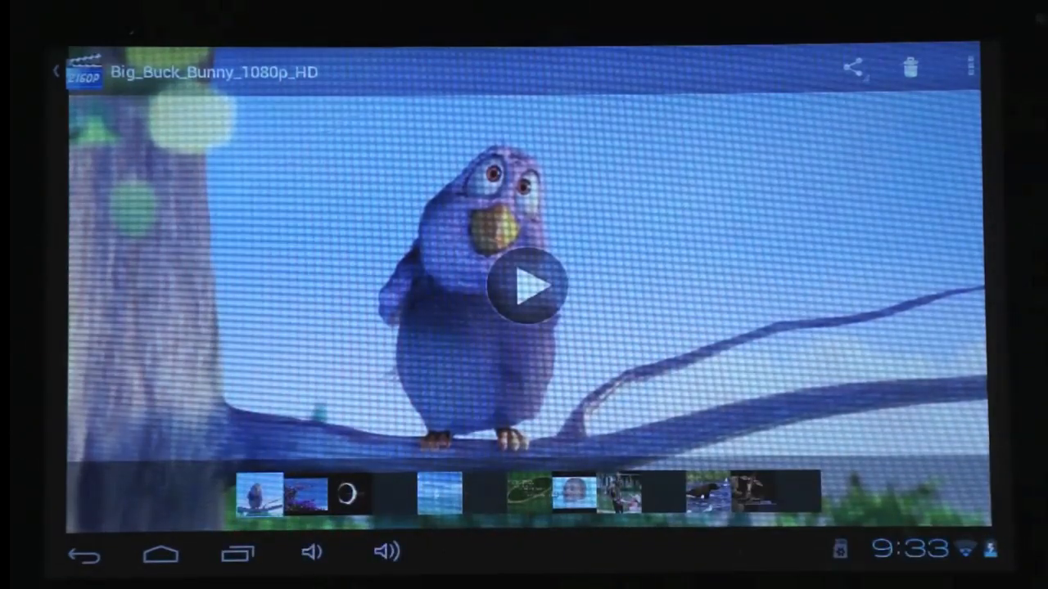
click(524, 293)
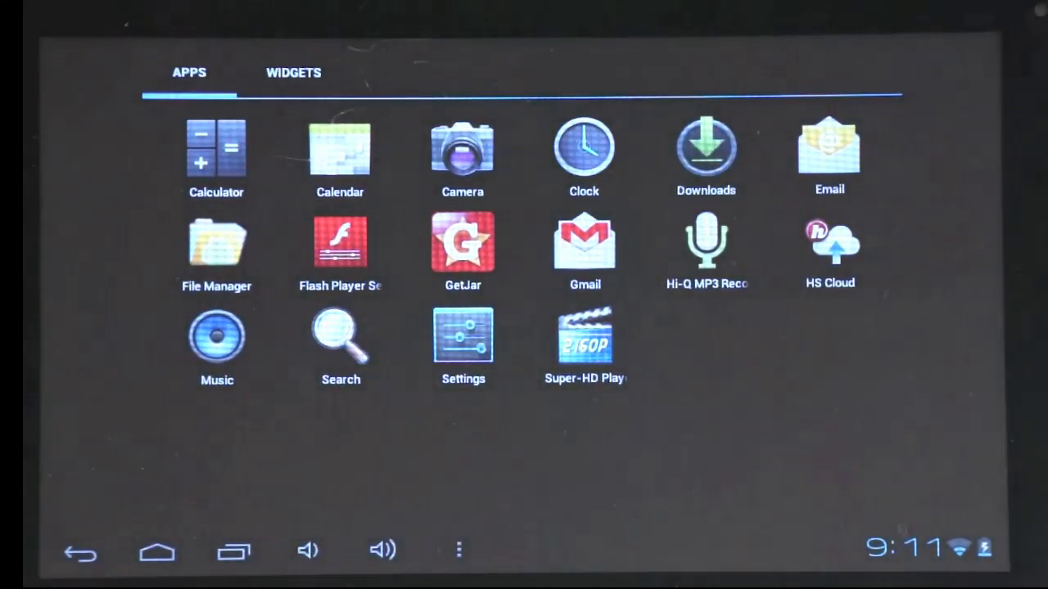
Confirm Wi-Fi is still connected to KOB-CAN, then open the empty HS Cloud sign-up form.
click(462, 336)
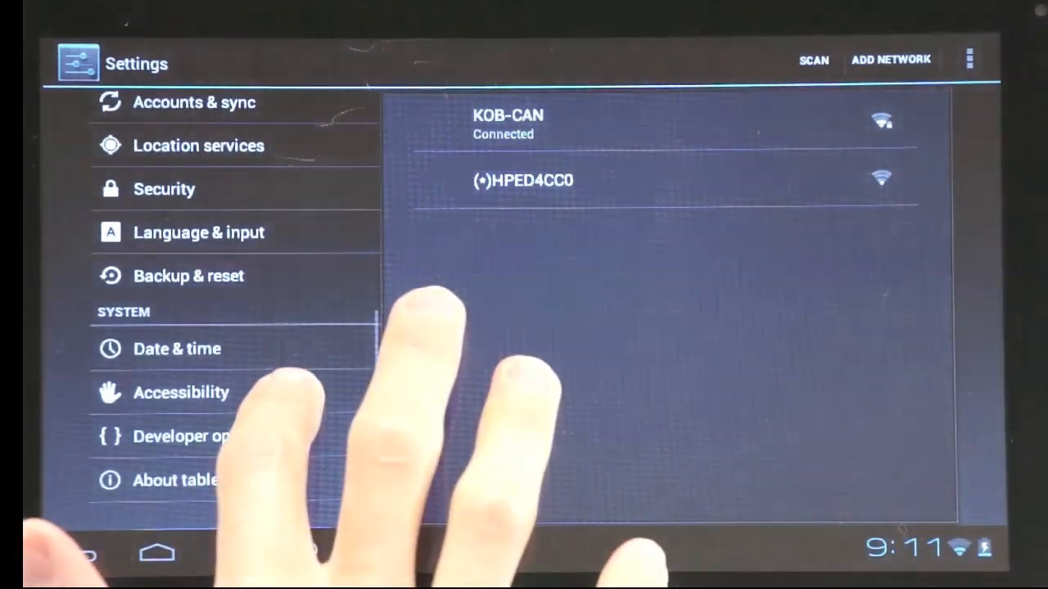
click(189, 275)
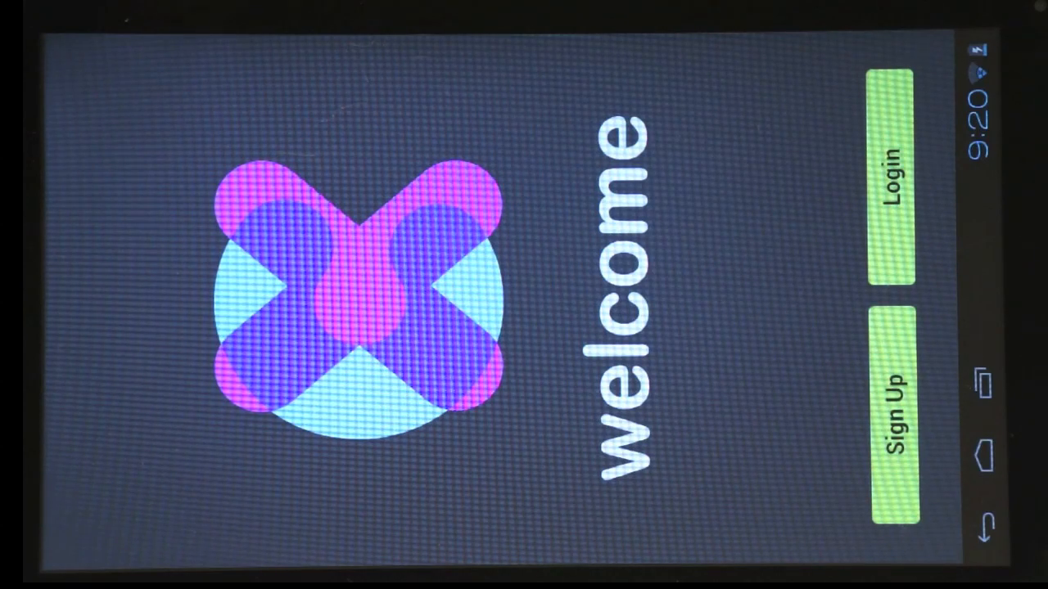
click(890, 405)
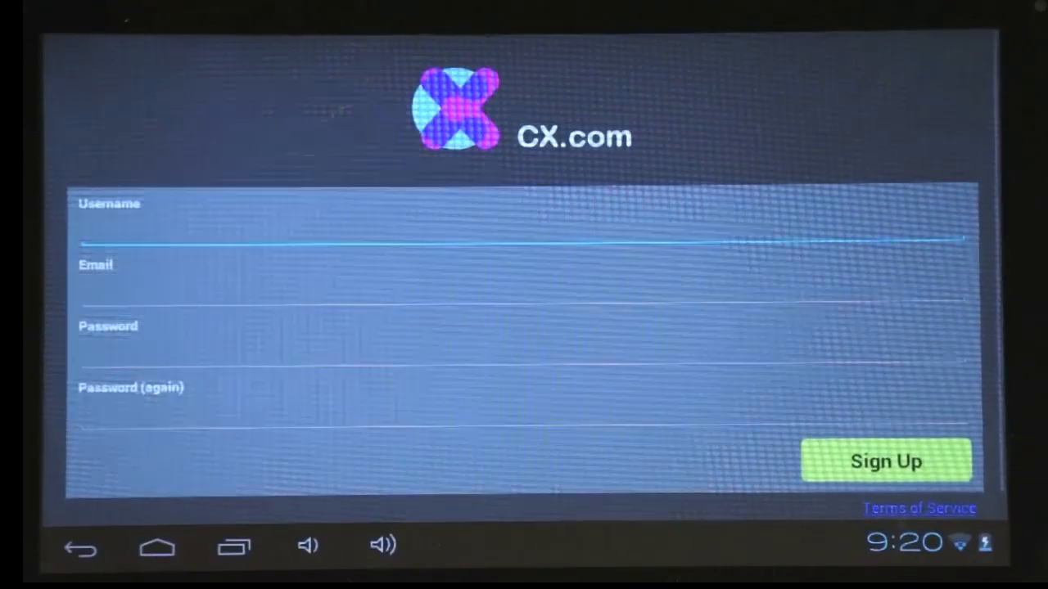